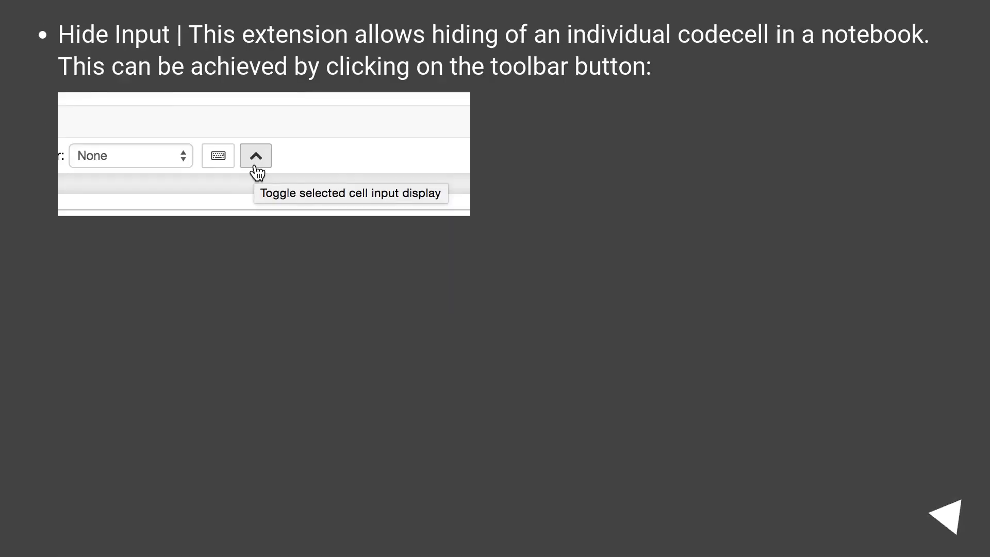
- Advance through the slides to reach the Codefolding slide showing the MyClass code cell
left_click(947, 514)
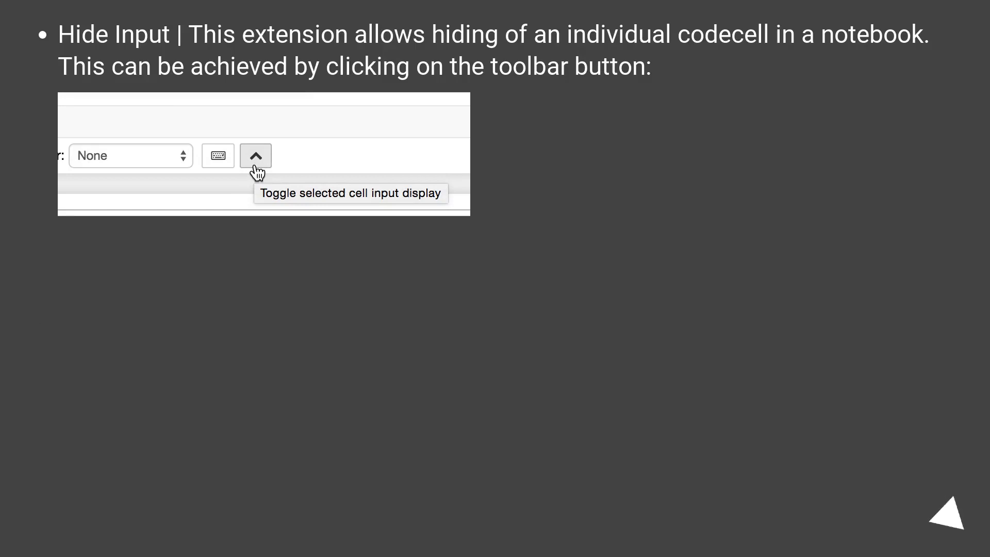
left_click(949, 511)
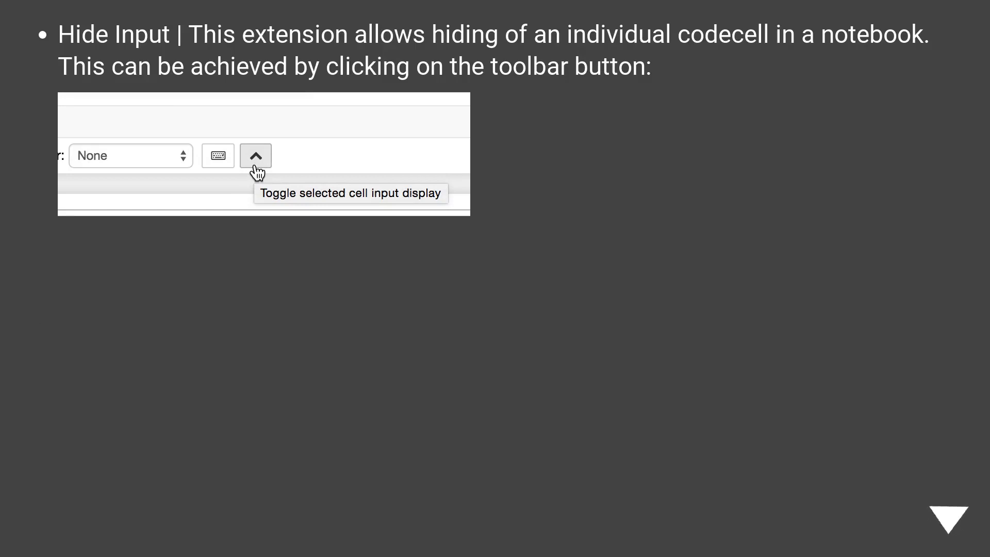
left_click(948, 518)
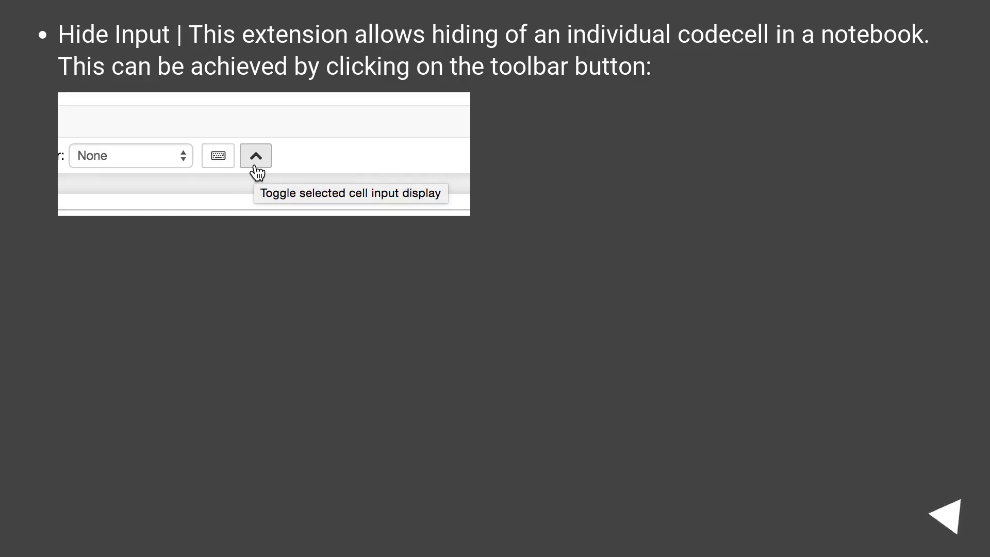
left_click(953, 513)
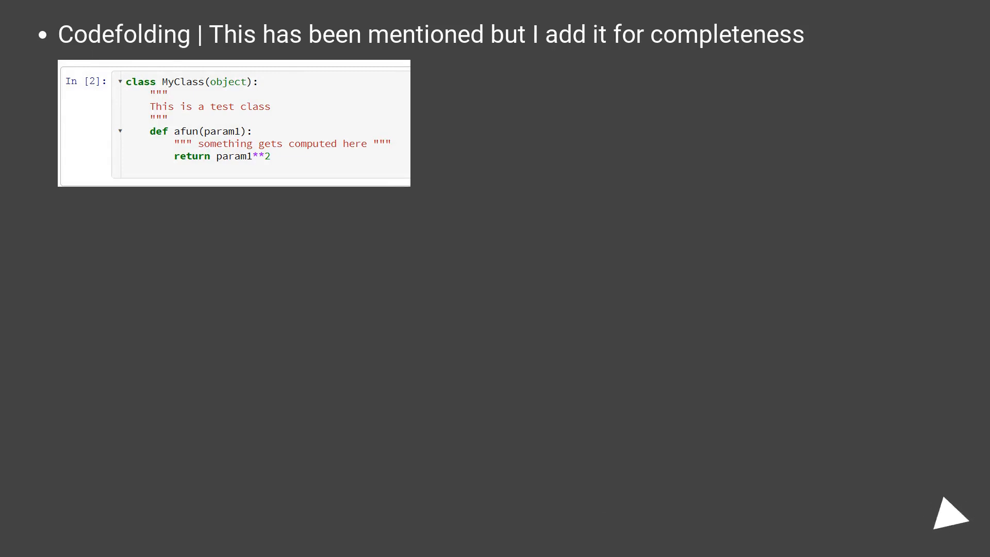
left_click(949, 513)
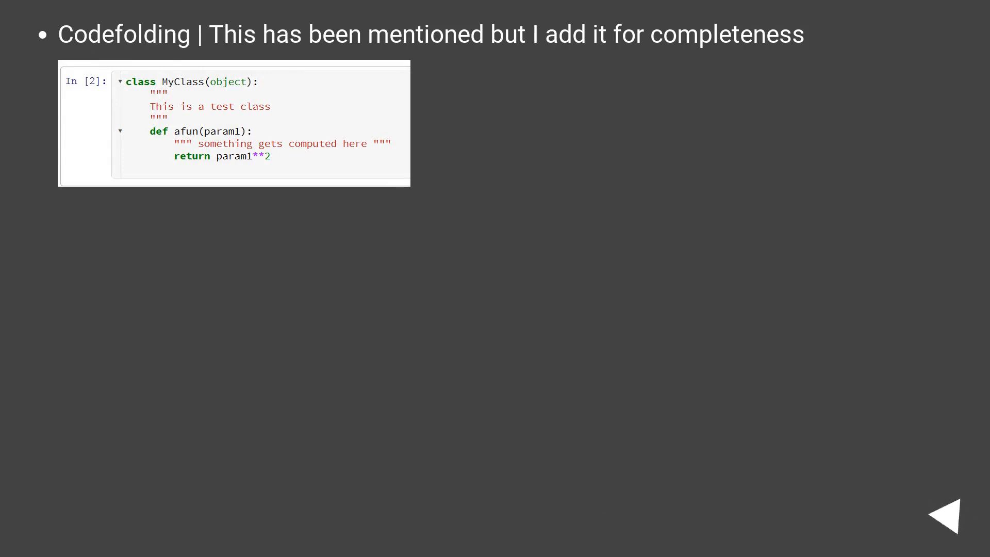